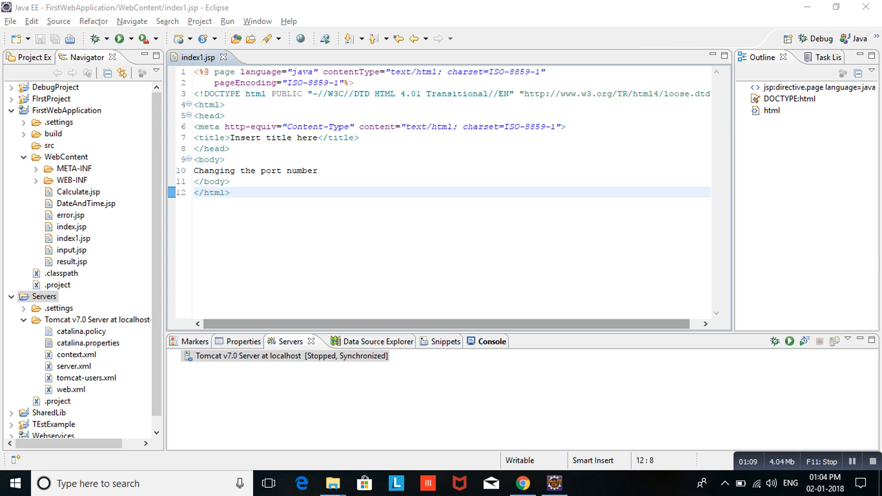
# Step: Open the Tomcat server.xml file and search it for 2020
pyautogui.click(76, 354)
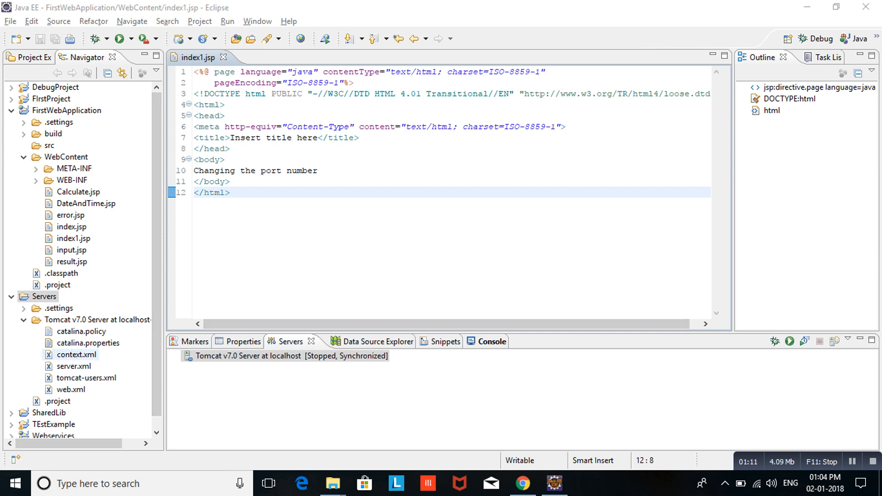
pyautogui.doubleClick(73, 366)
pyautogui.write('2020')
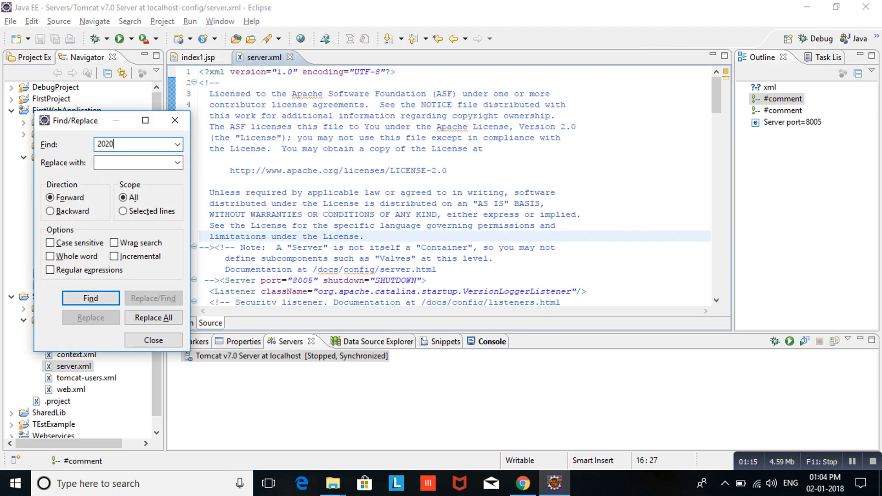
pyautogui.click(90, 299)
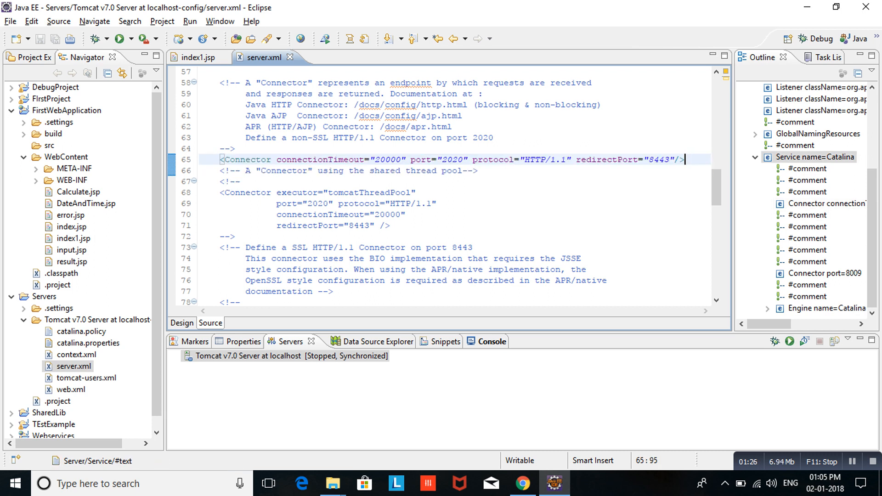
# Step: Inspect the HTTP Connector's port 2020 on line 65, then return to index1.jsp
pyautogui.doubleClick(246, 160)
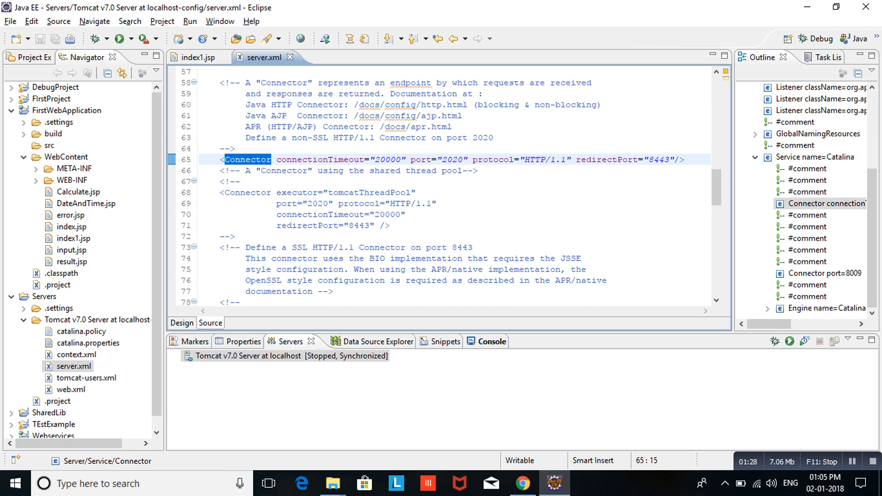
pyautogui.click(452, 160)
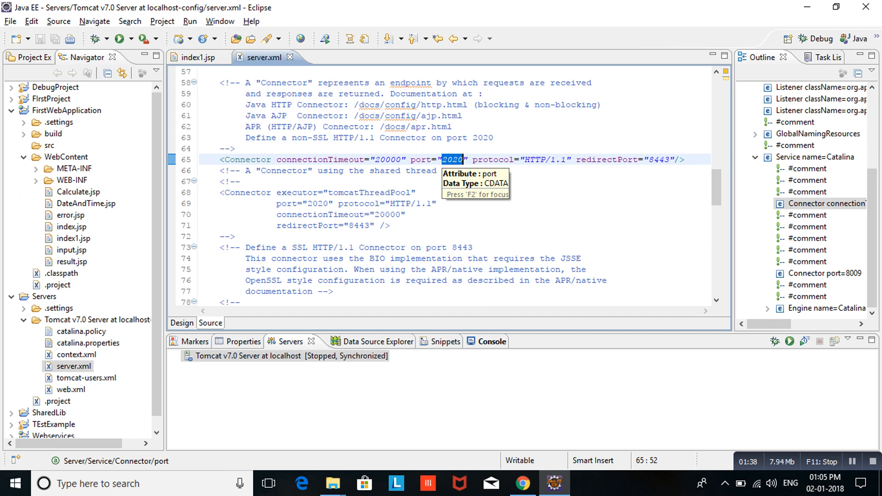
pyautogui.click(454, 160)
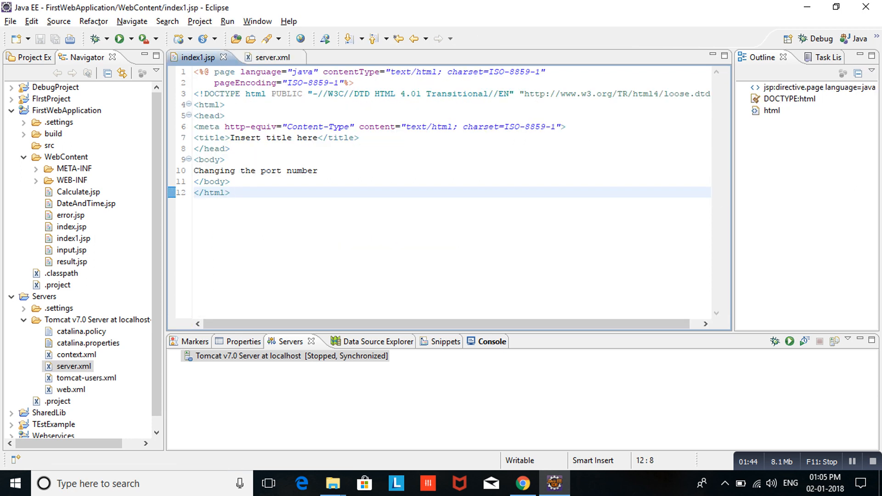
# Step: Run index1.jsp on the Tomcat server so it loads at localhost:2020
pyautogui.rightClick(237, 193)
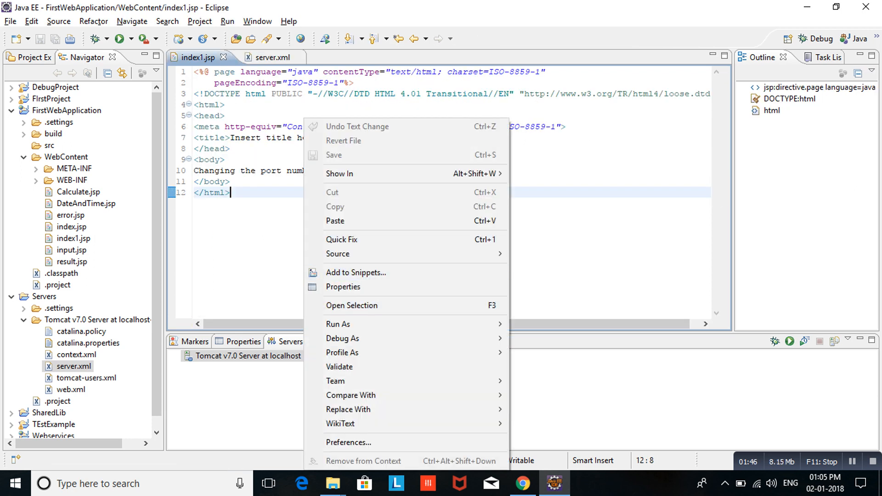
pyautogui.moveTo(339, 323)
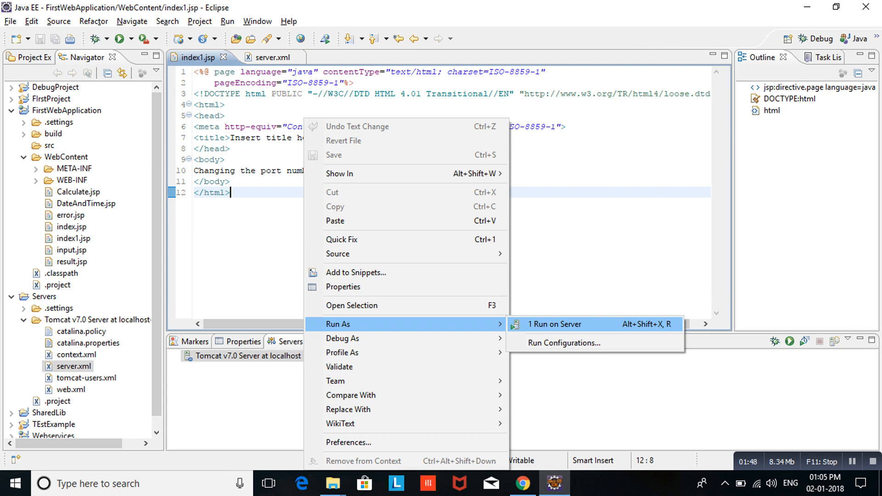
pyautogui.click(554, 324)
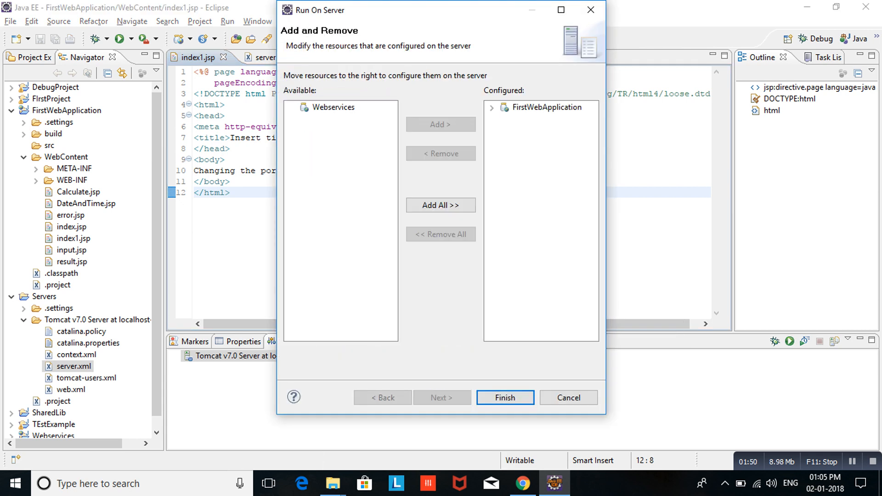
pyautogui.click(504, 398)
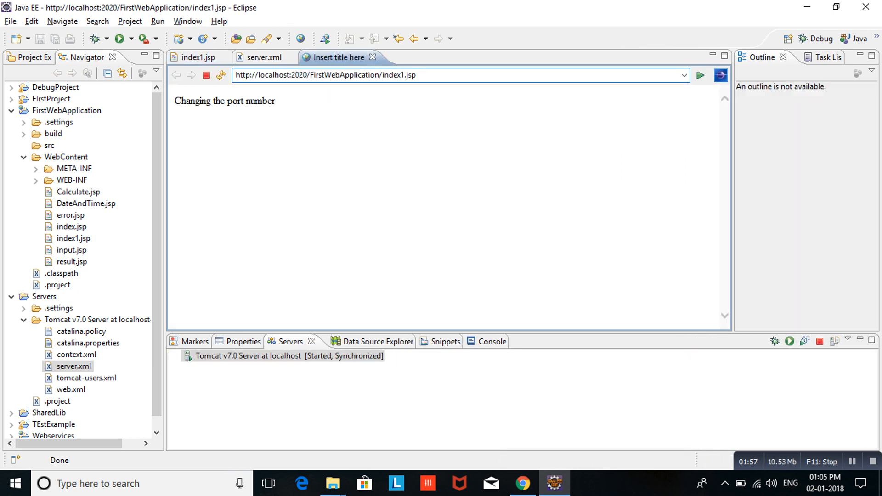
# Step: Change the server.xml Connector port from 2020 to 2030 and save
pyautogui.doubleClick(286, 75)
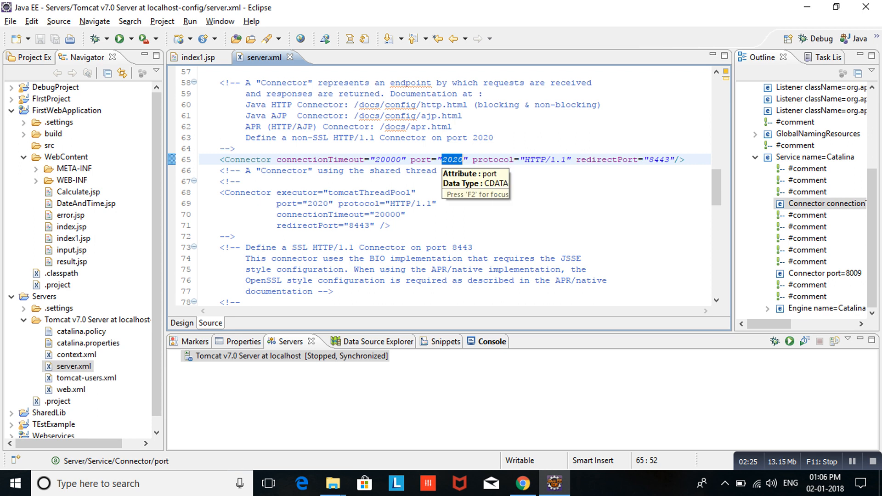
pyautogui.press('BackSpace')
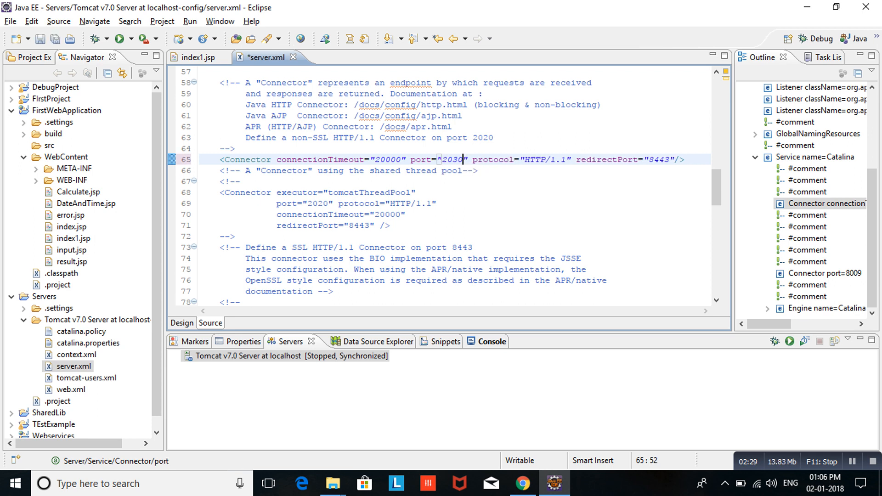
pyautogui.press('ctrl+s')
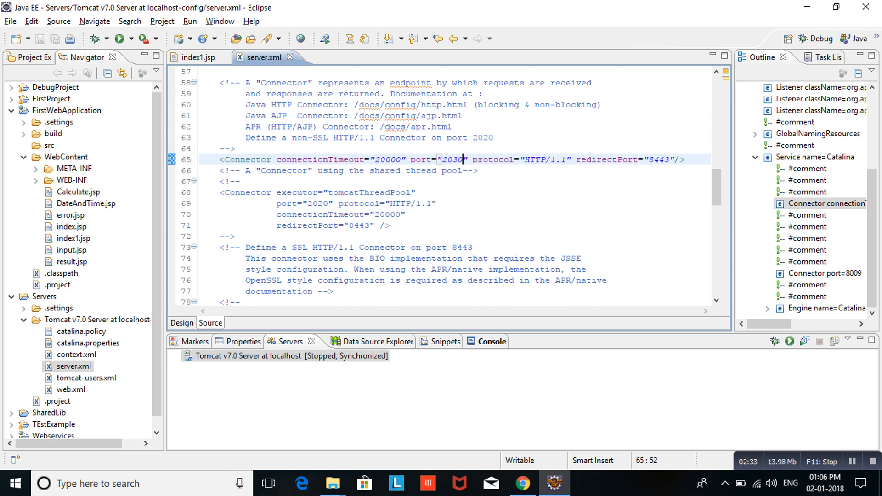
pyautogui.click(162, 21)
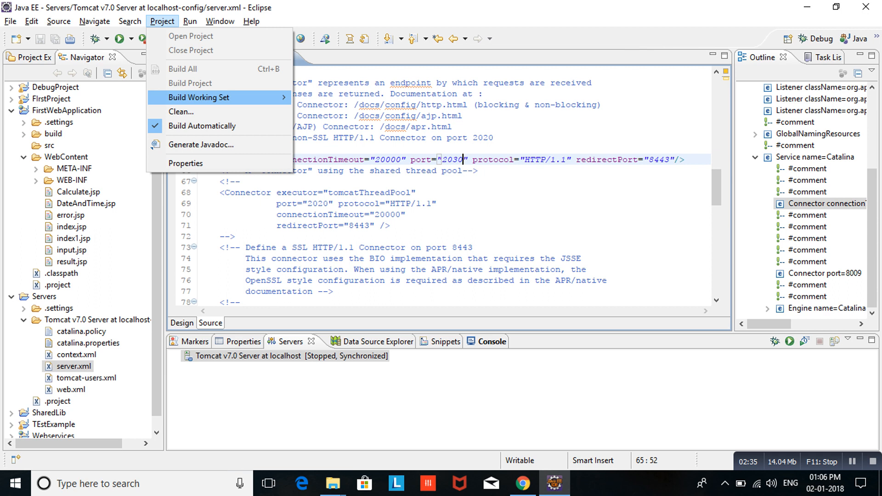
pyautogui.click(181, 111)
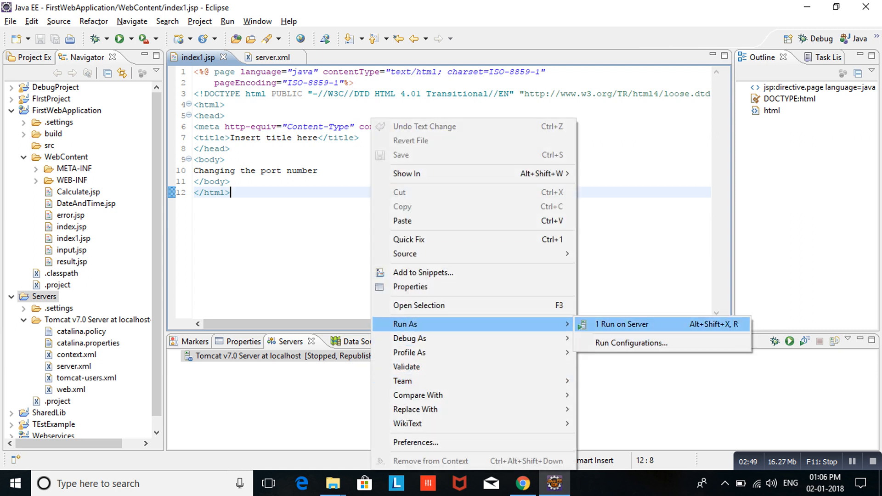
# Step: Rerun index1.jsp on Tomcat at localhost:2030, then close the browser page
pyautogui.click(622, 324)
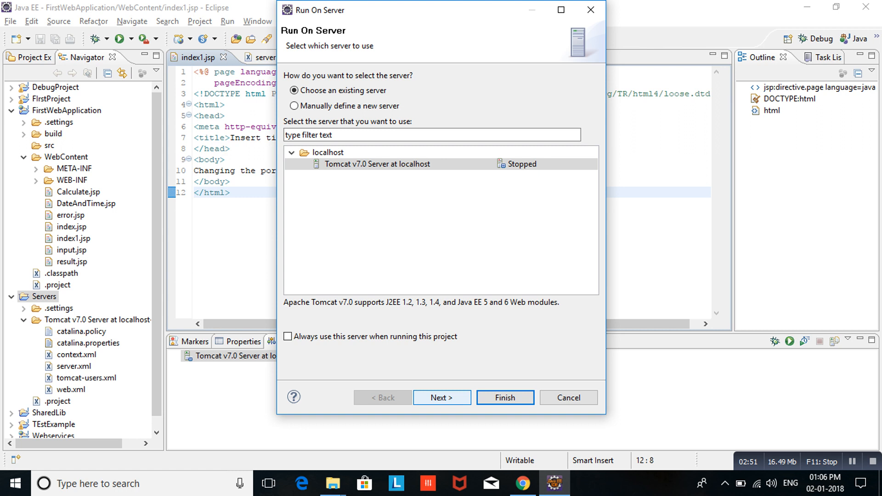
pyautogui.click(503, 397)
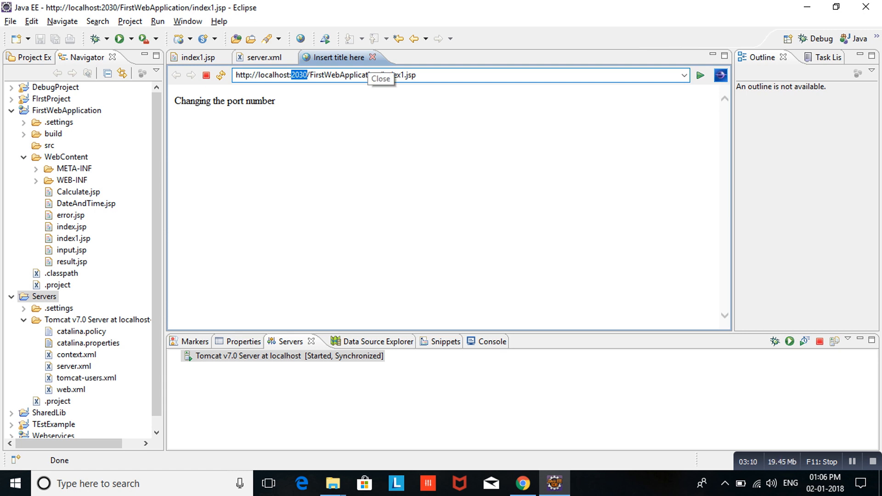
pyautogui.click(372, 57)
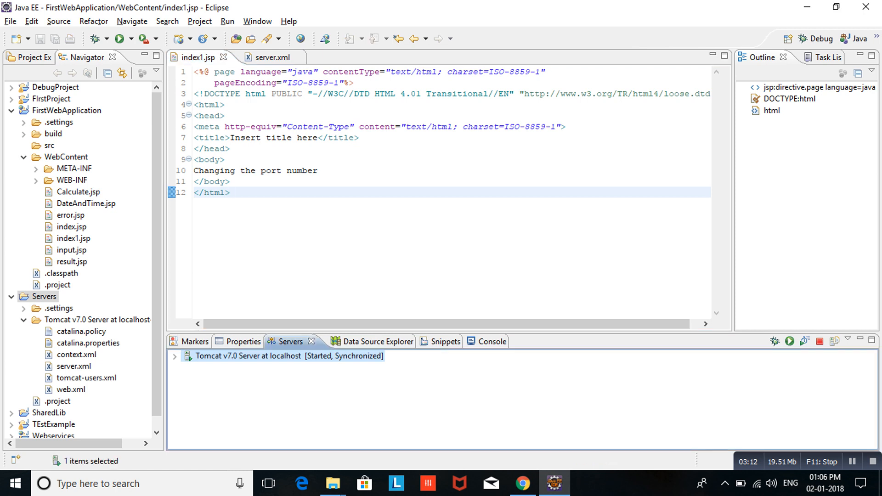
# Step: Stop the Tomcat server and replace port 2030 with 8080 in server.xml
pyautogui.rightClick(262, 356)
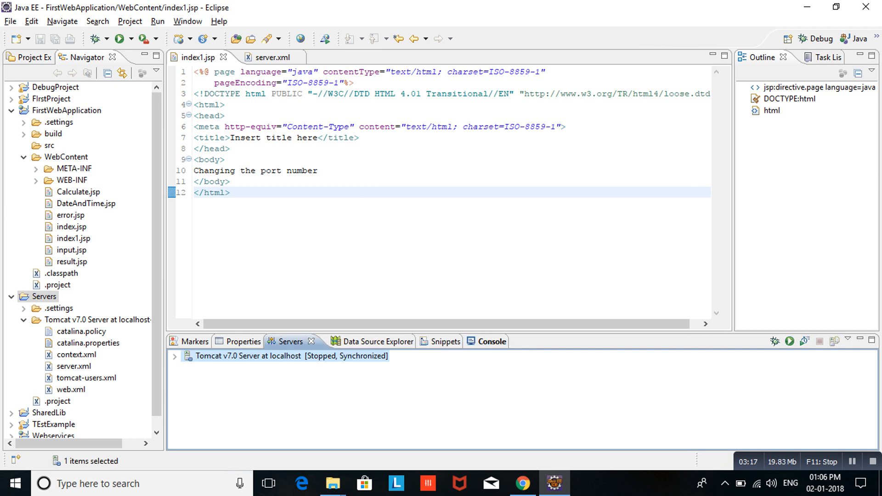
pyautogui.click(260, 57)
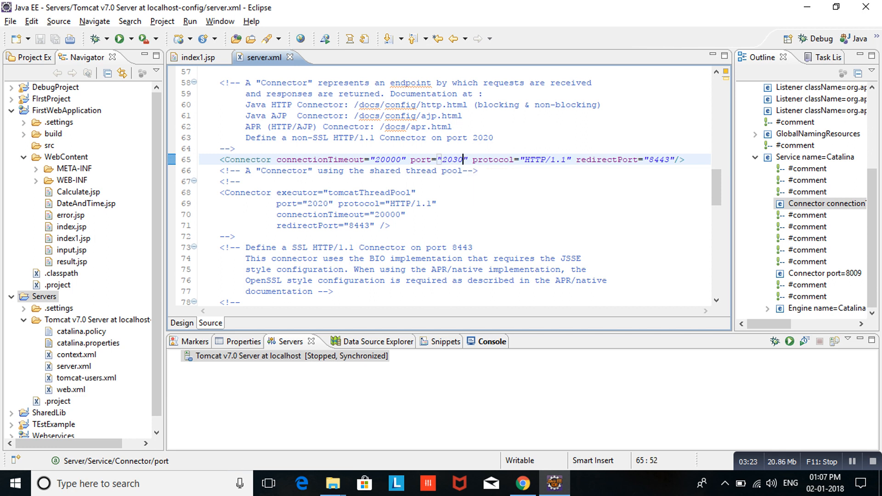
pyautogui.press('BackSpace')
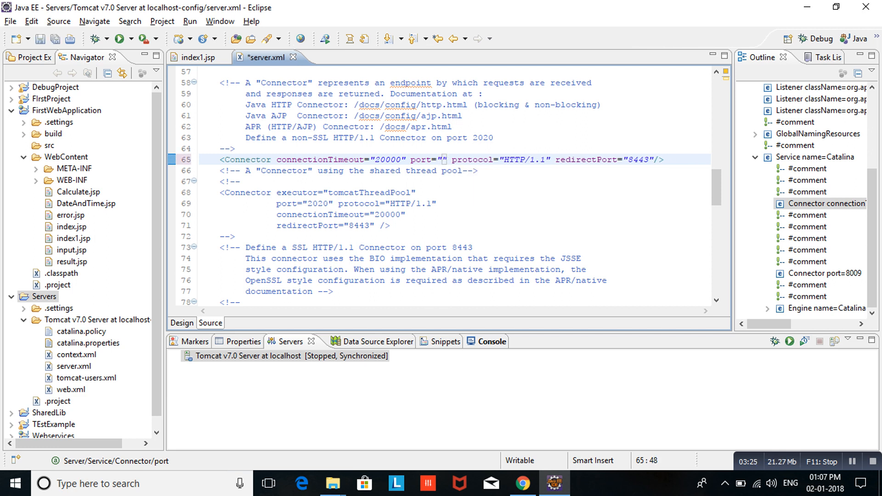
pyautogui.write('8080')
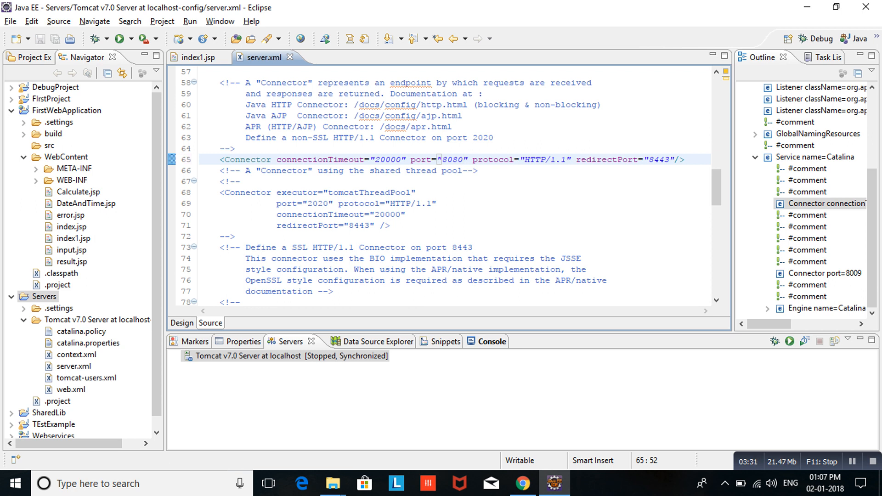
# Step: Clean all projects via Project > Clean
pyautogui.click(162, 20)
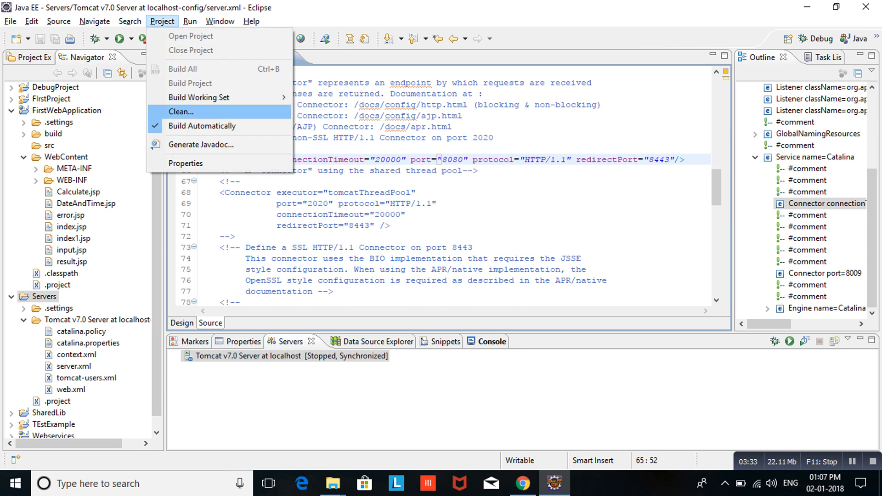
pyautogui.click(181, 111)
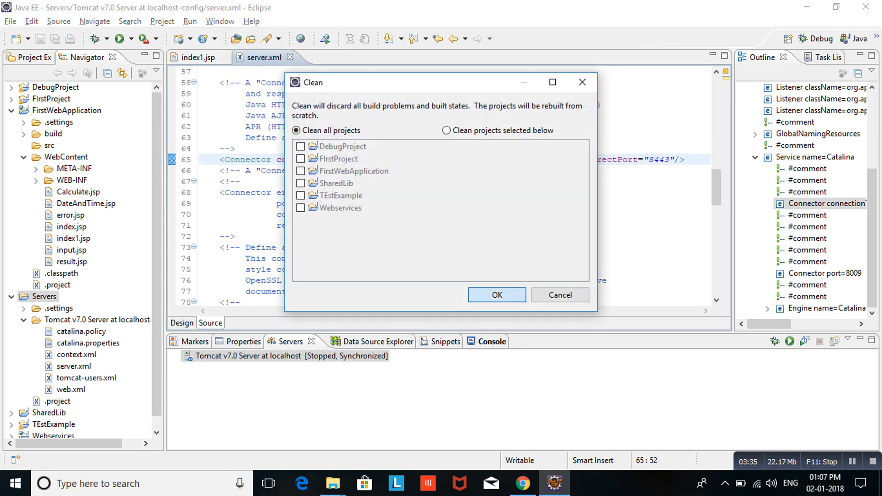
pyautogui.click(496, 294)
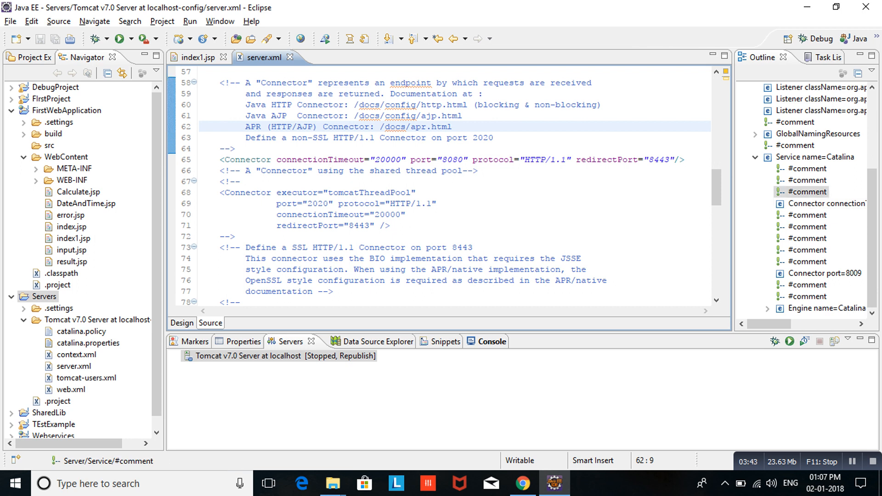
pyautogui.rightClick(281, 191)
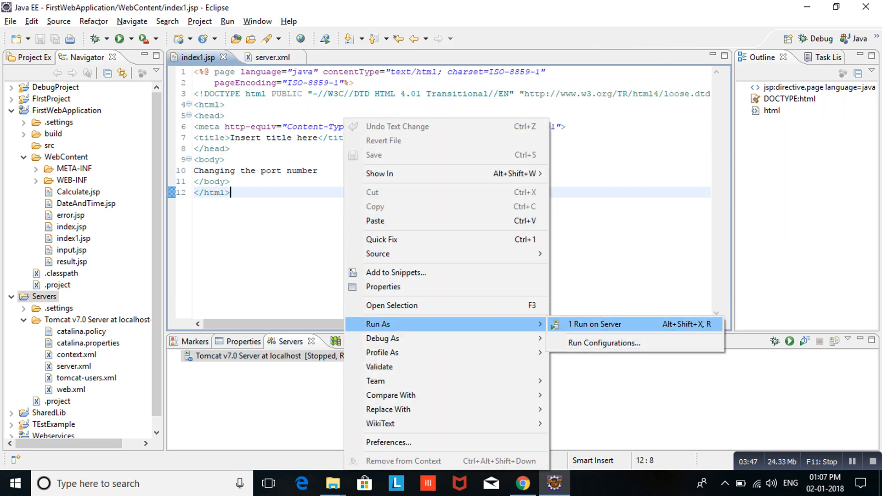
# Step: Run index1.jsp on Tomcat and check that the browser URL uses port 8080
pyautogui.click(595, 324)
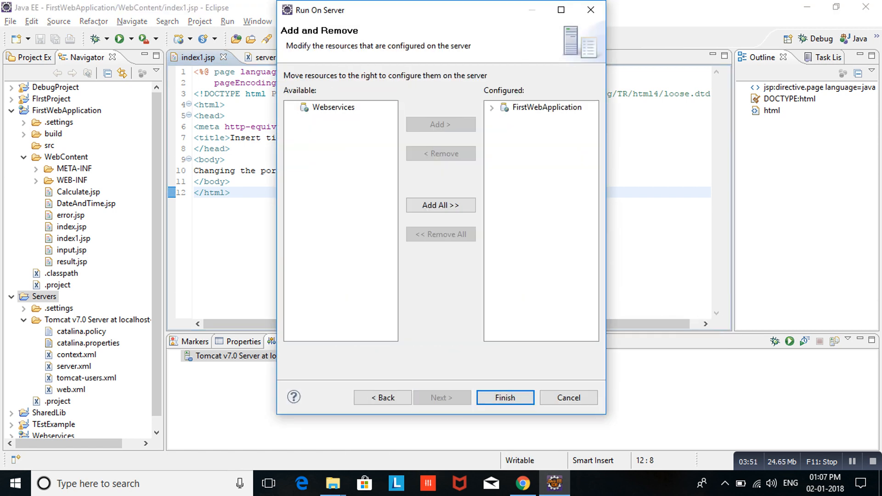
pyautogui.click(504, 398)
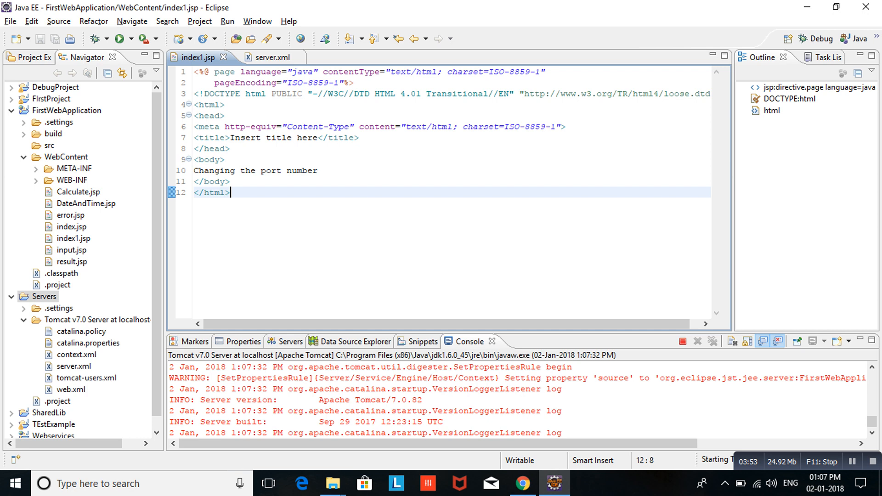
pyautogui.click(120, 38)
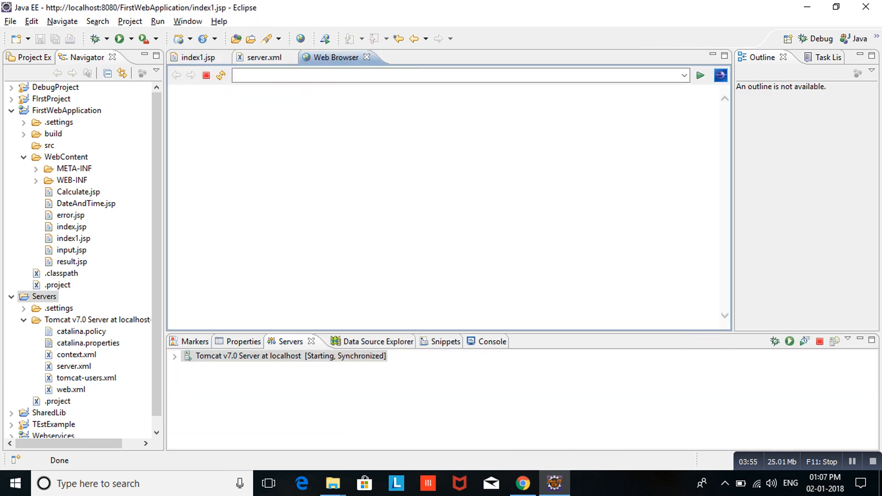
pyautogui.click(700, 74)
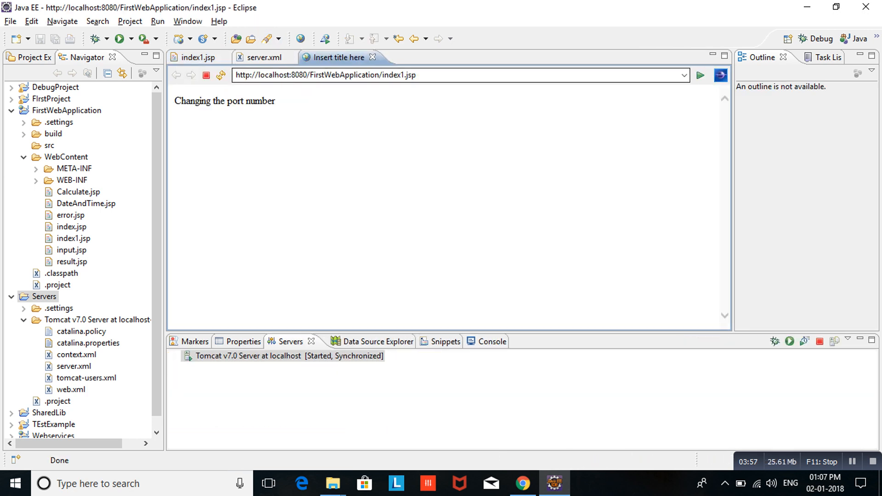
pyautogui.click(296, 75)
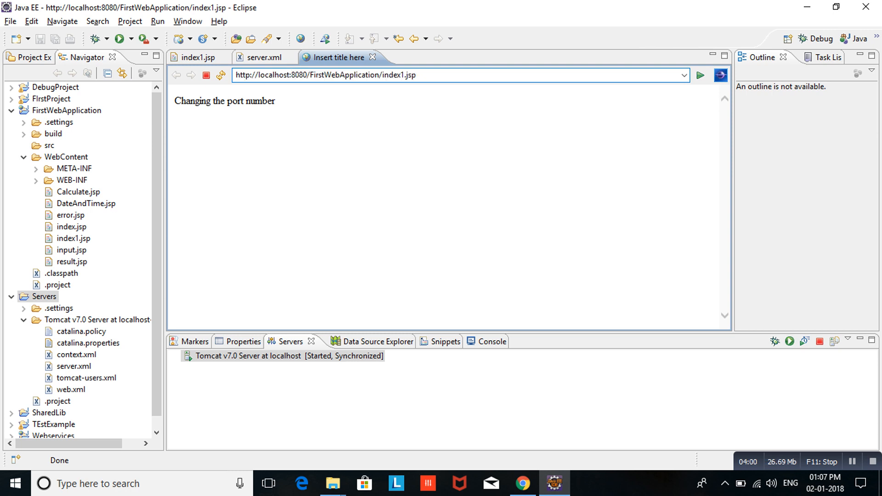
pyautogui.doubleClick(293, 75)
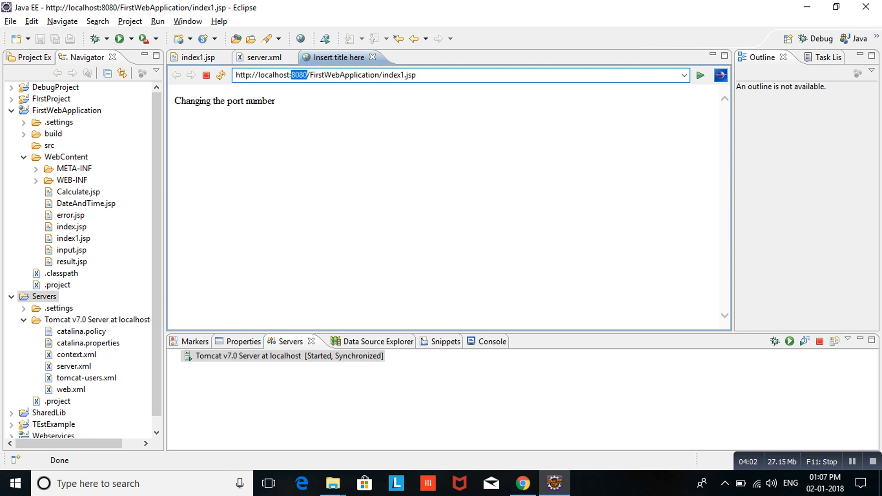